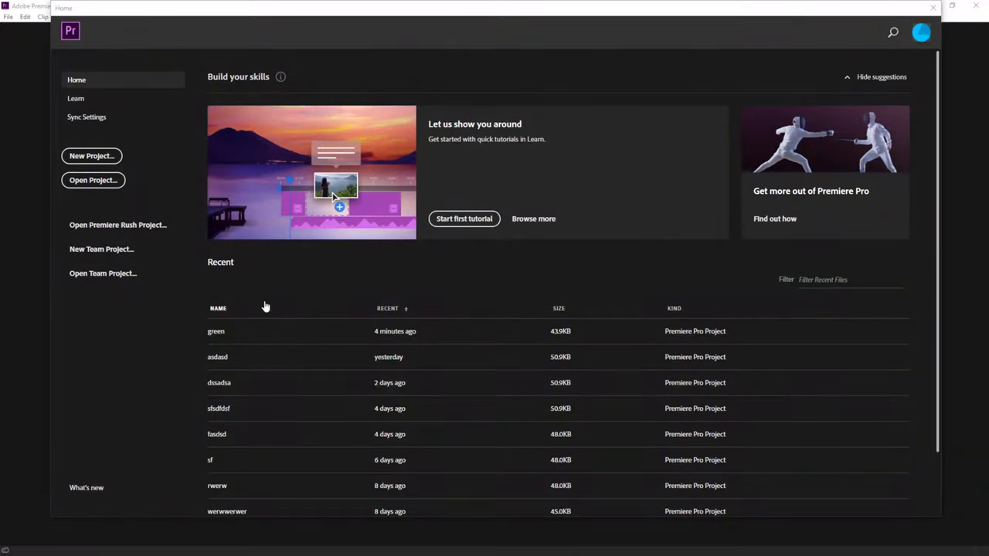
{"action": "mouse_move", "coordinate": [184, 247]}
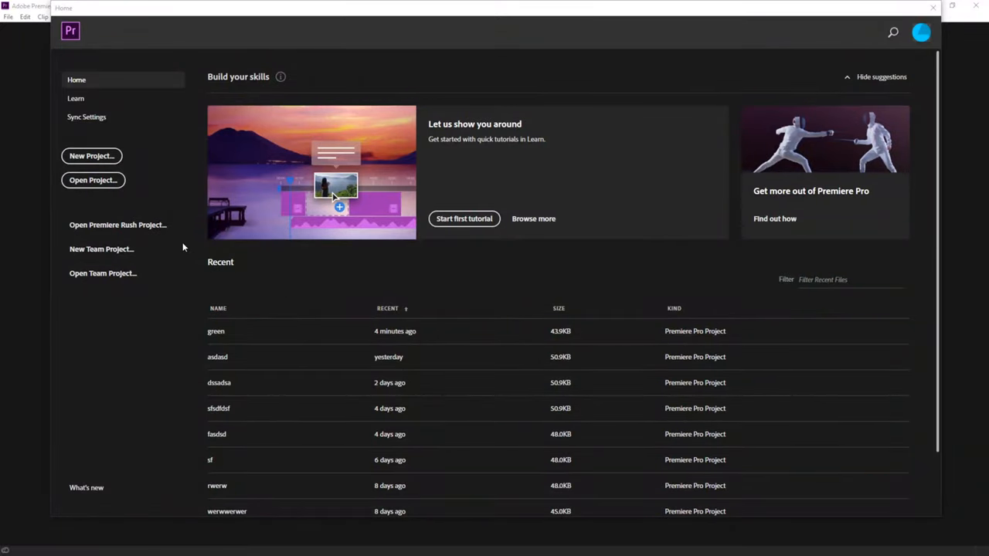
- Start a new project from the Home screen, named 123
{"action": "left_click", "coordinate": [91, 155]}
{"action": "type", "text": "123"}
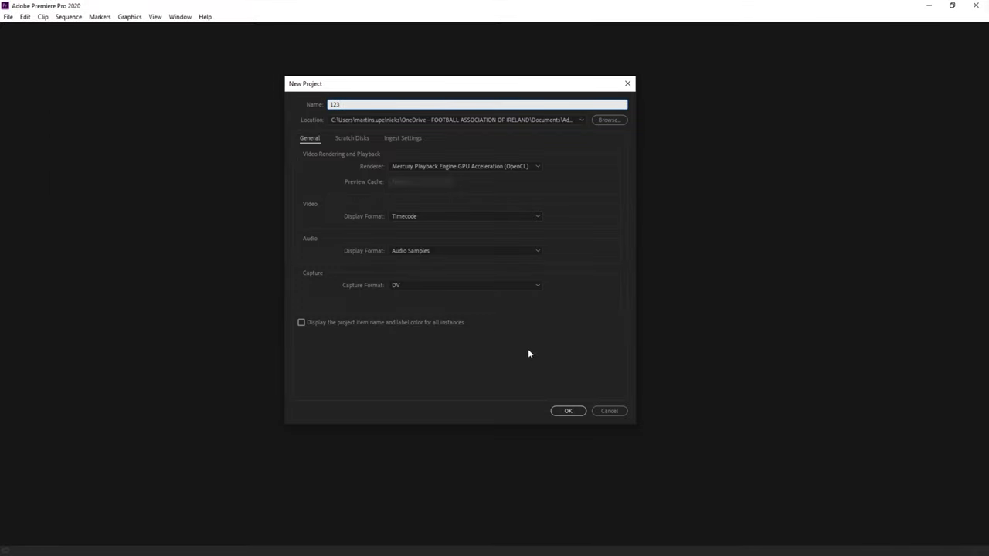
- Create project 123 and import the green-screen video clip from Videos into it
{"action": "left_click", "coordinate": [568, 411]}
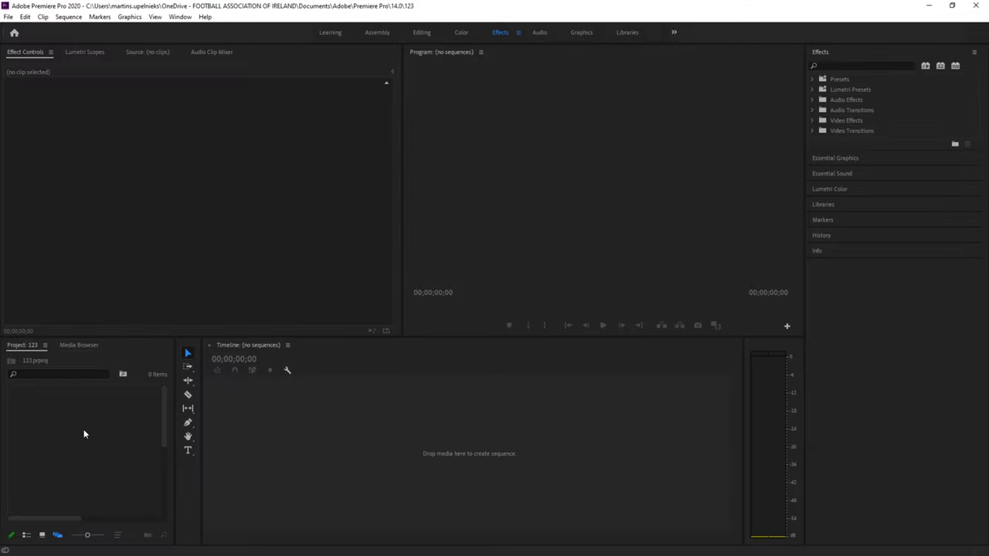
{"action": "left_click", "coordinate": [821, 204]}
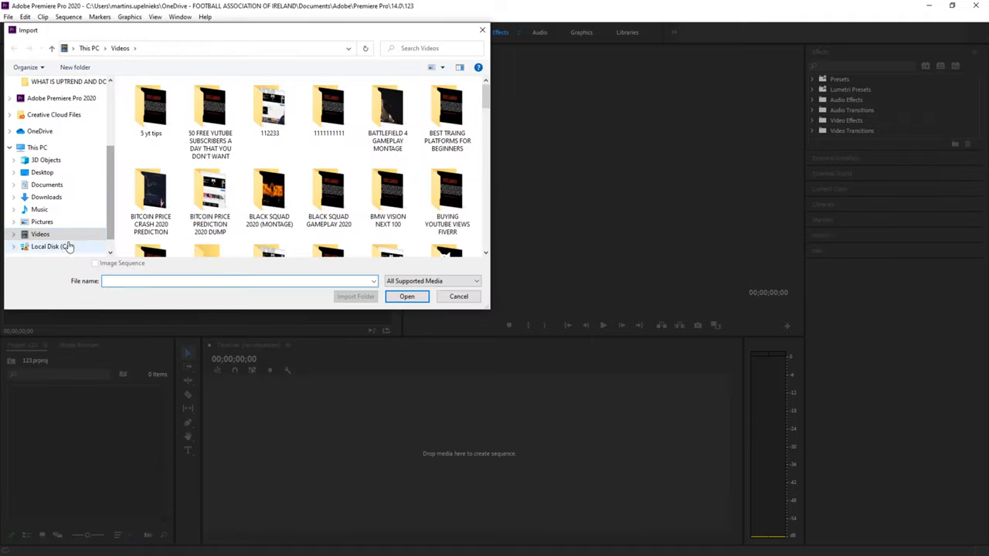
{"action": "scroll", "scroll_direction": "down", "scroll_amount": 3}
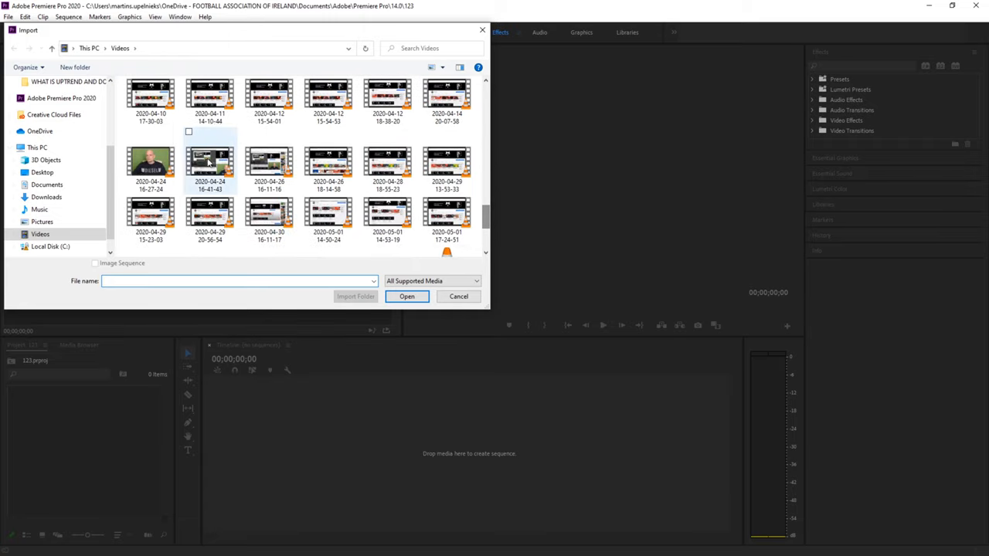
{"action": "left_click", "coordinate": [407, 297]}
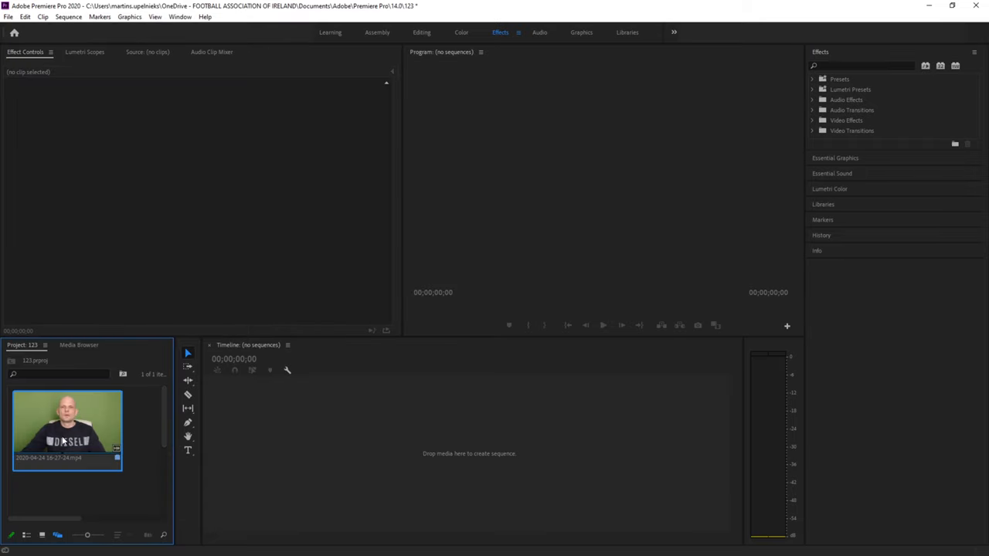
{"action": "mouse_move", "coordinate": [189, 436]}
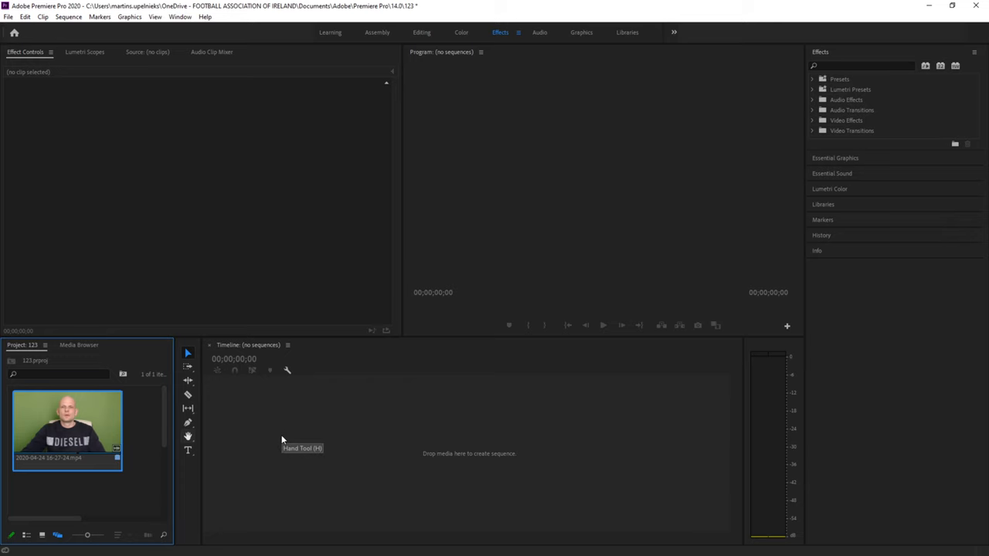
- Drag the green-screen clip onto the empty Timeline to create a sequence
{"action": "left_click_drag", "start_coordinate": [68, 430], "coordinate": [353, 451]}
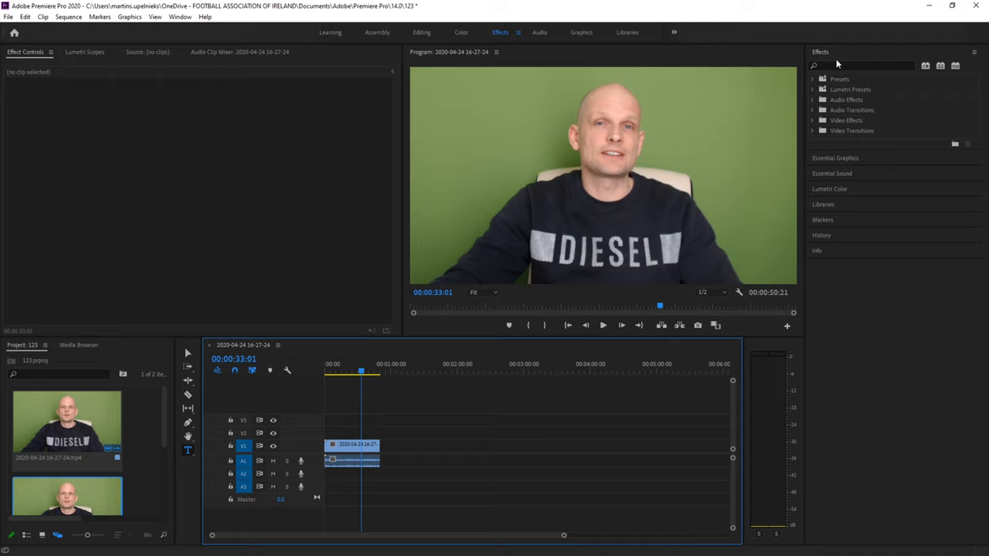
{"action": "mouse_move", "coordinate": [848, 74]}
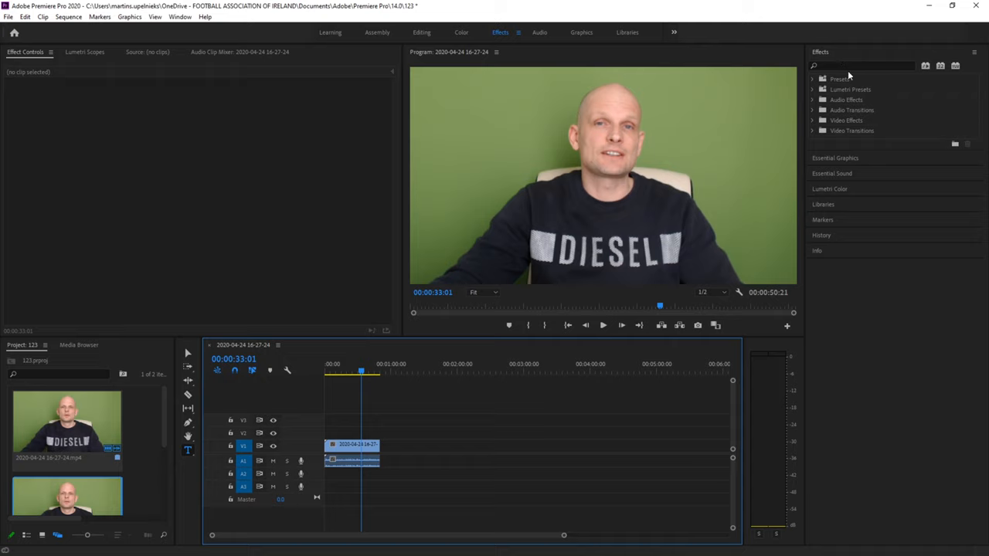
- Search the Effects panel for 'ultra key' and apply Ultra Key to the green-screen clip
{"action": "left_click", "coordinate": [862, 65]}
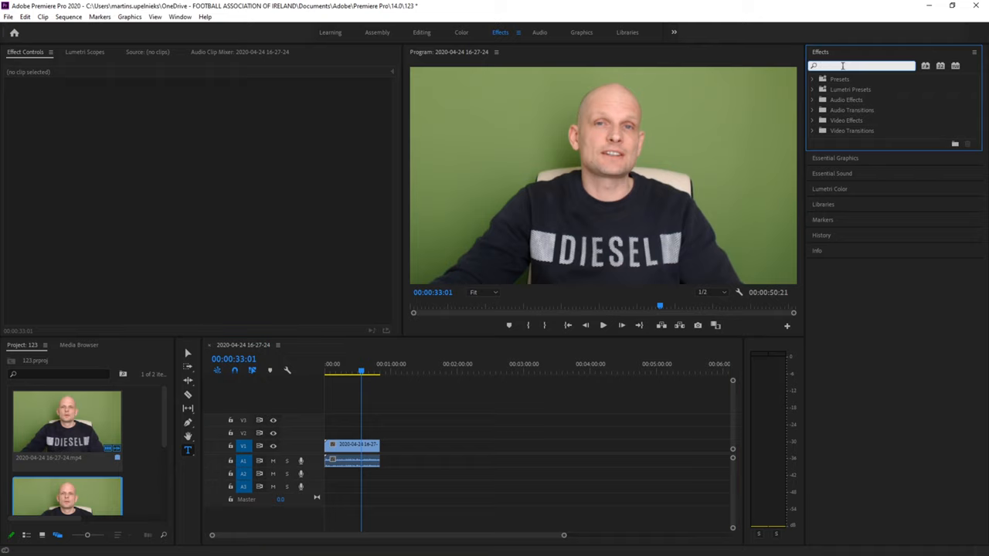
{"action": "type", "text": "ultra key"}
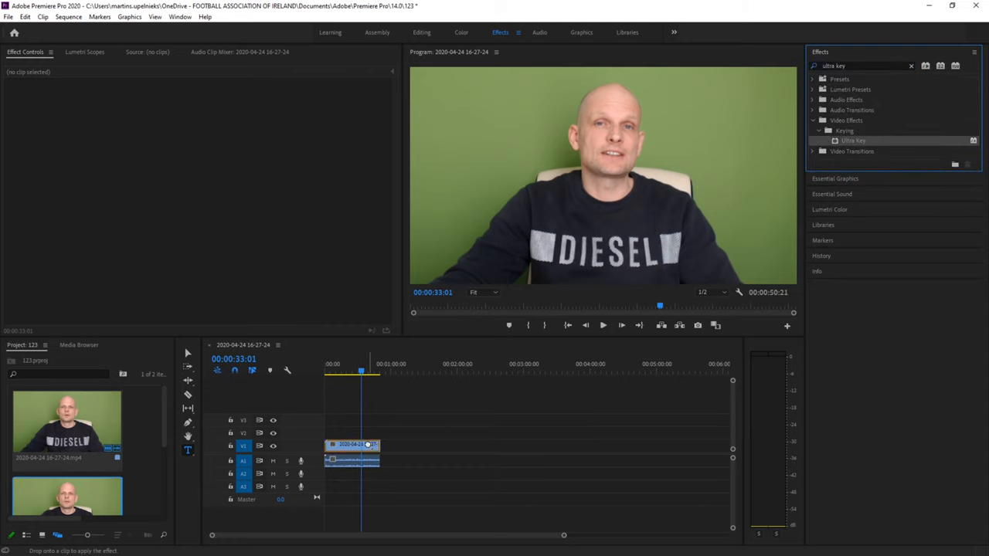
{"action": "left_click", "coordinate": [353, 445]}
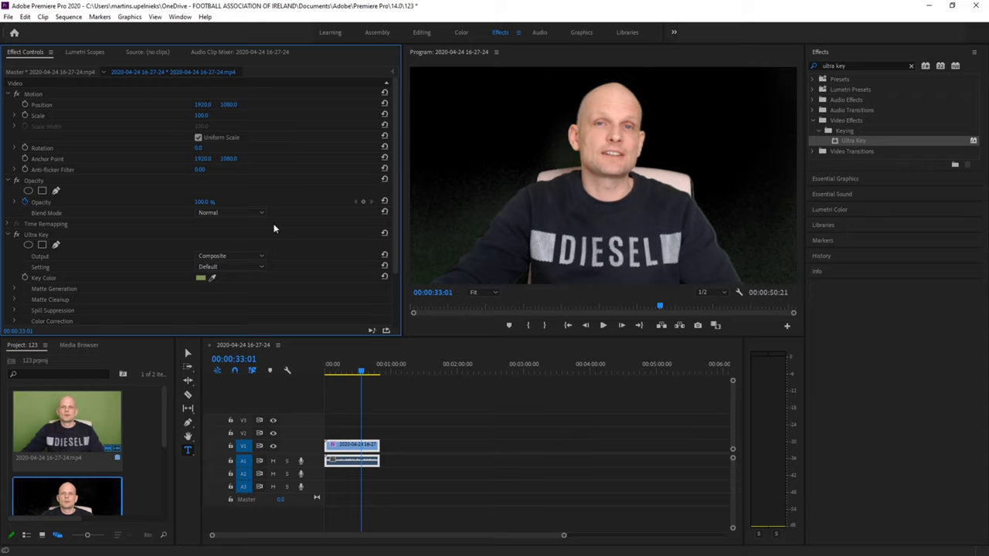
{"action": "mouse_move", "coordinate": [142, 259]}
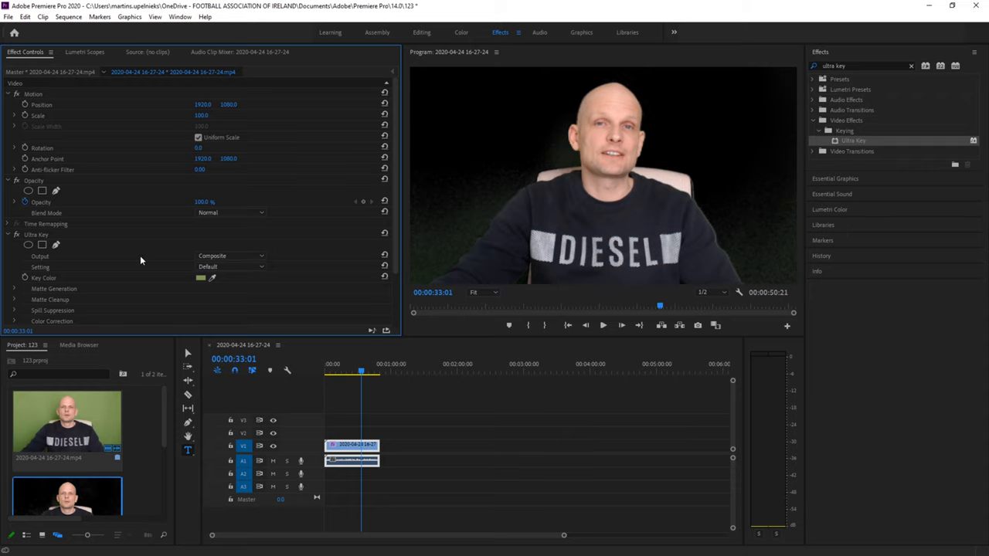
- Show Ultra Key's Output mode choices in Effect Controls
{"action": "left_click", "coordinate": [230, 257]}
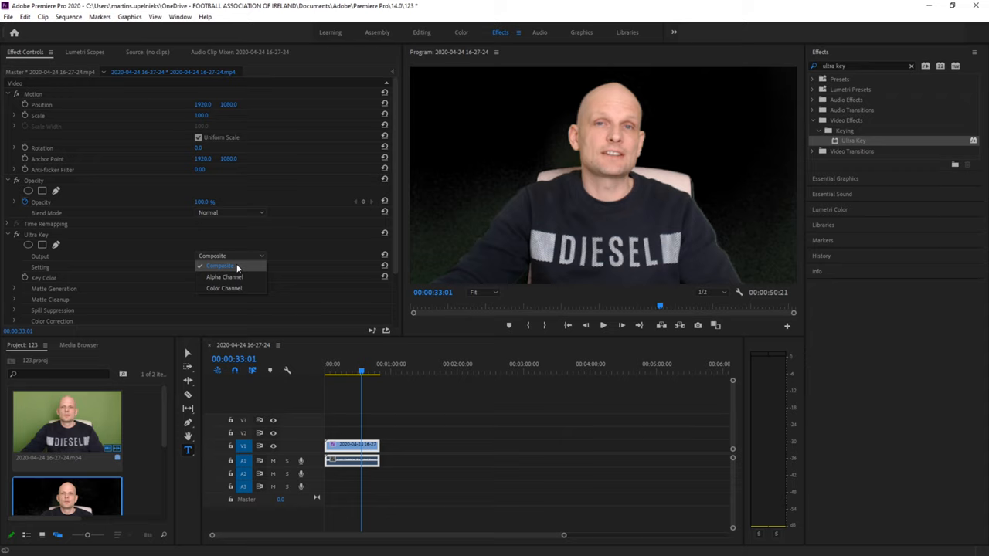
- Set Output to Alpha Channel and tune Matte Generation values for a clean white-on-black matte
{"action": "left_click", "coordinate": [224, 276]}
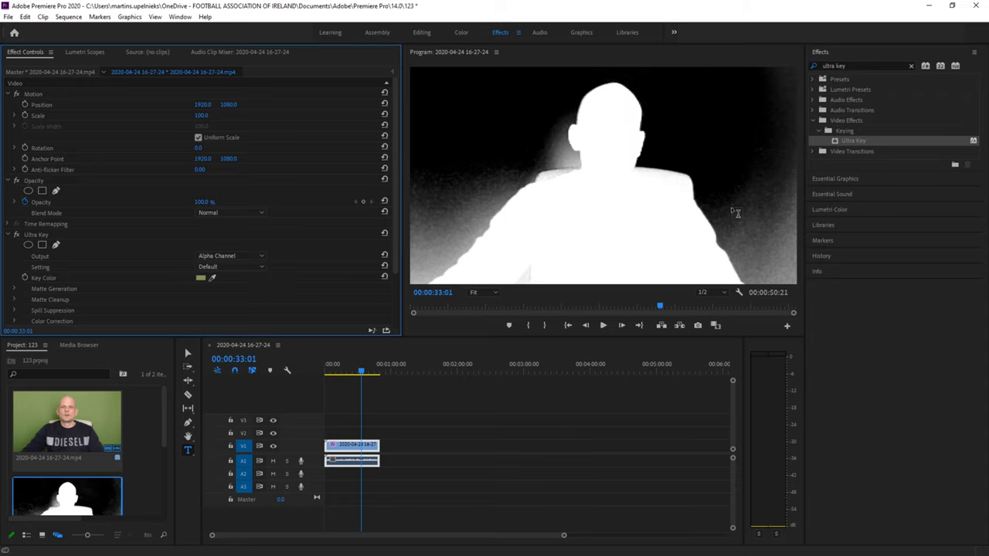
{"action": "mouse_move", "coordinate": [516, 195]}
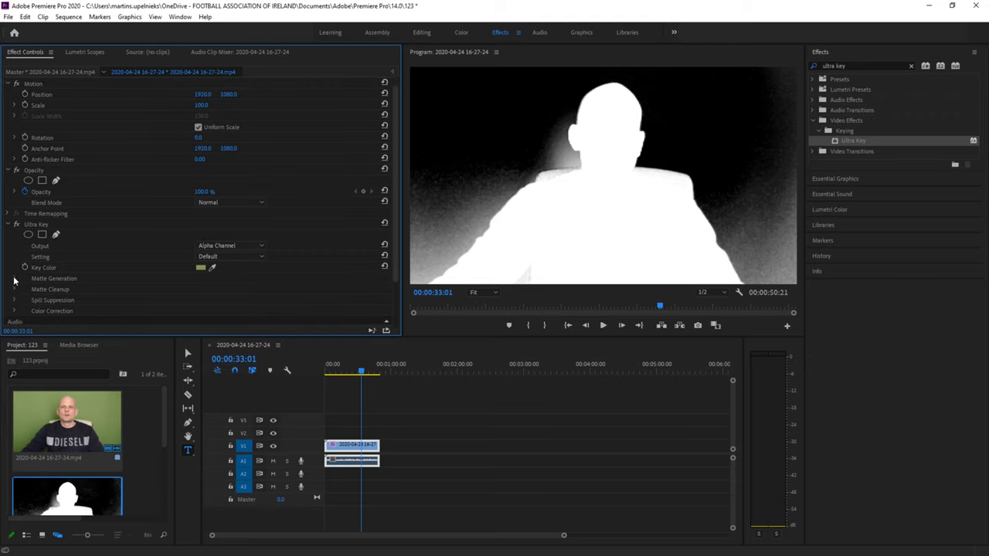
{"action": "left_click", "coordinate": [14, 278]}
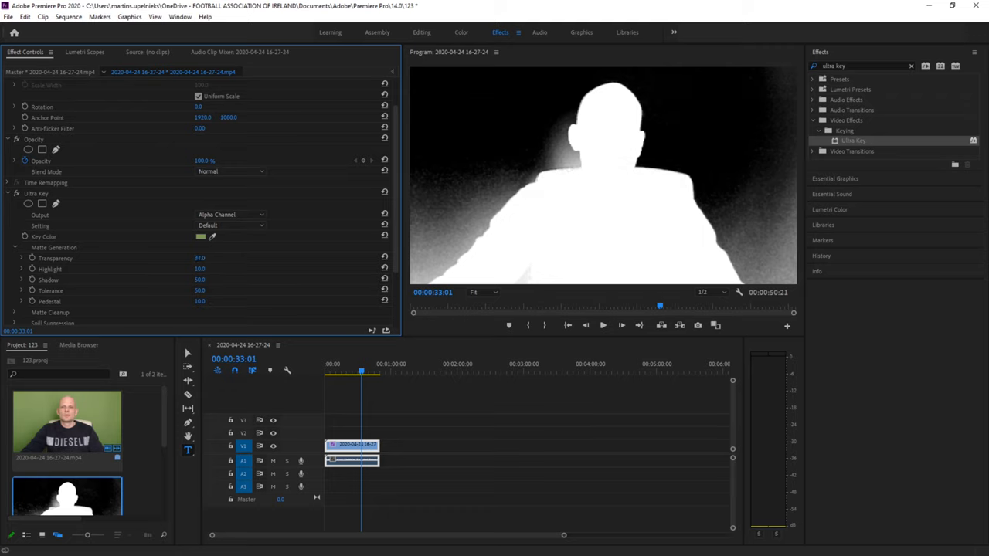
{"action": "left_click", "coordinate": [230, 225]}
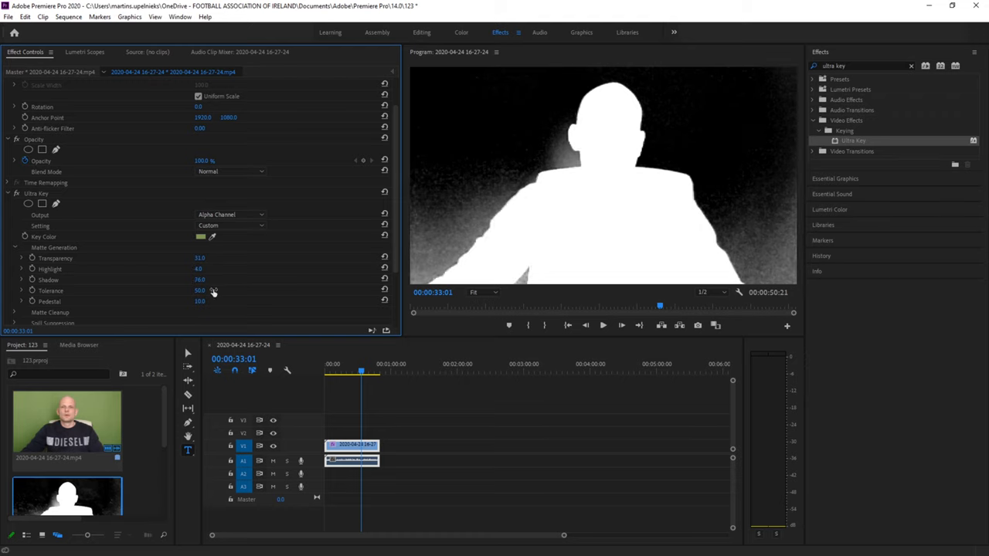
{"action": "left_click_drag", "start_coordinate": [201, 290], "coordinate": [213, 291]}
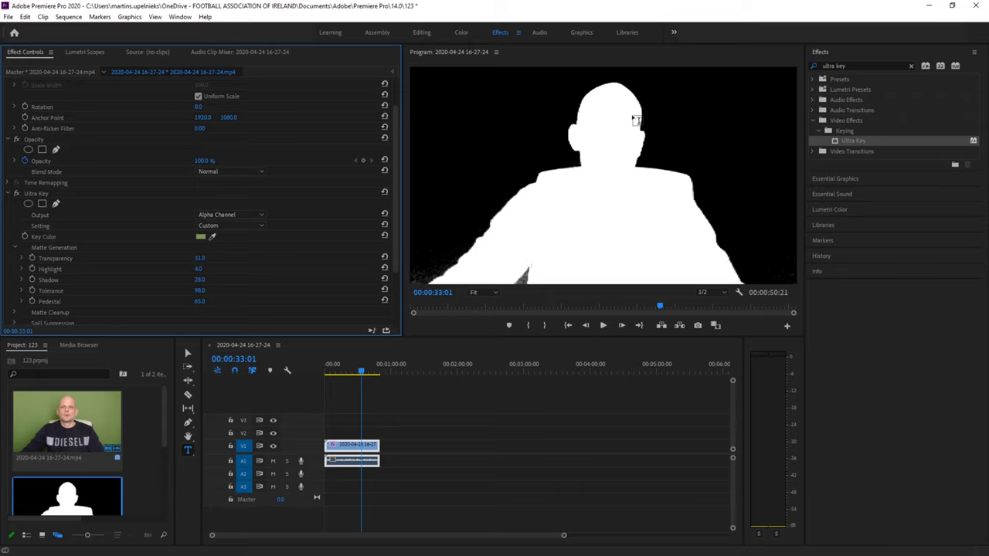
{"action": "mouse_move", "coordinate": [249, 209]}
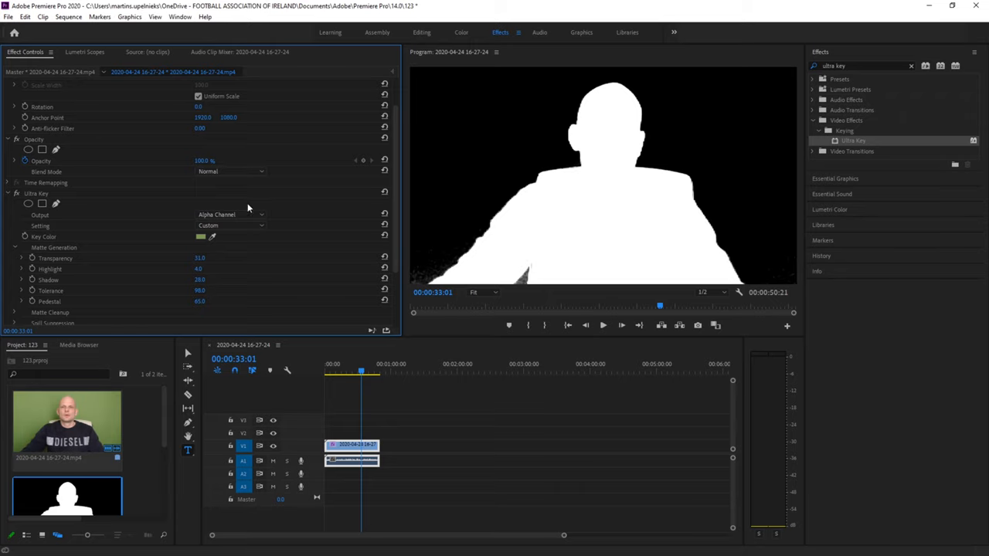
- Switch Ultra Key's Output to Color Channel to see the man in full colour
{"action": "left_click", "coordinate": [230, 215]}
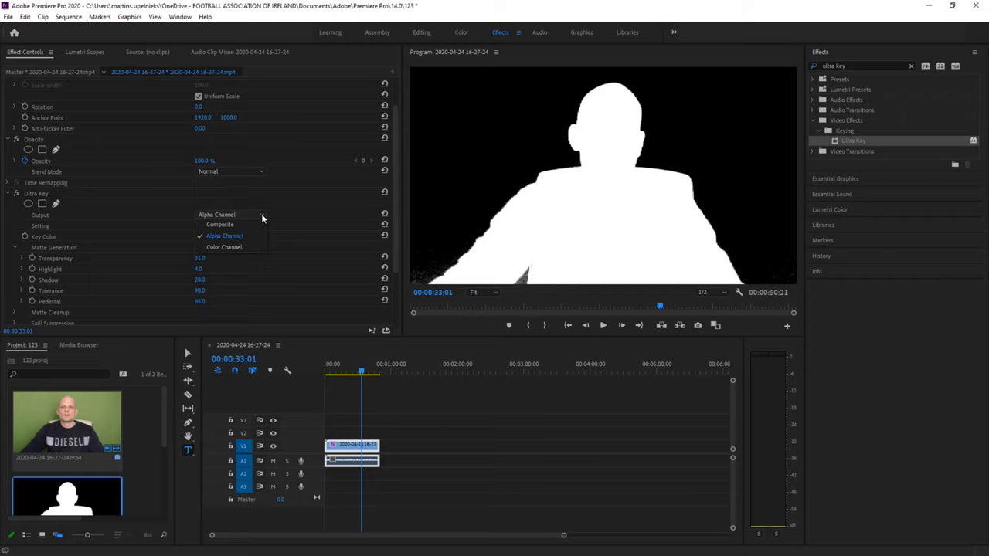
{"action": "mouse_move", "coordinate": [224, 247]}
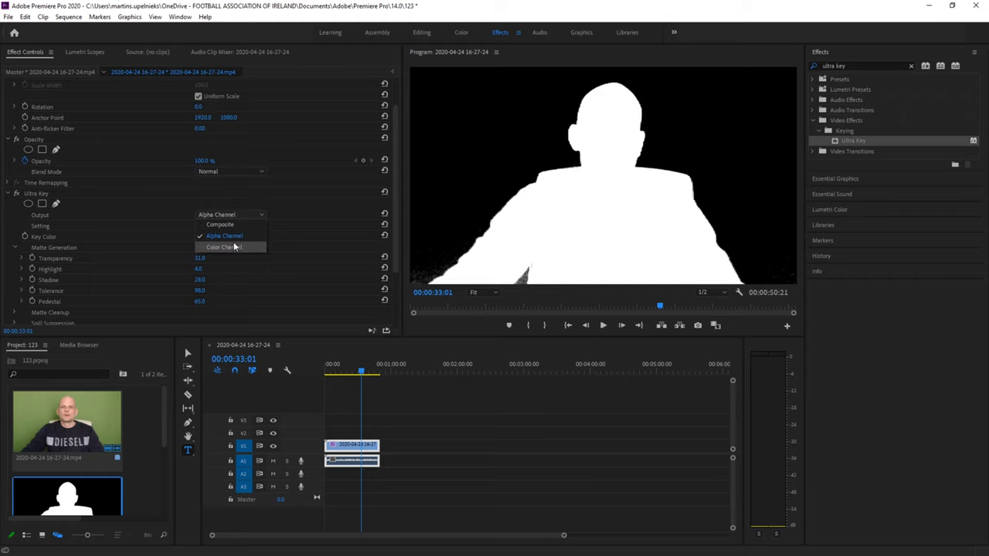
{"action": "left_click", "coordinate": [224, 247]}
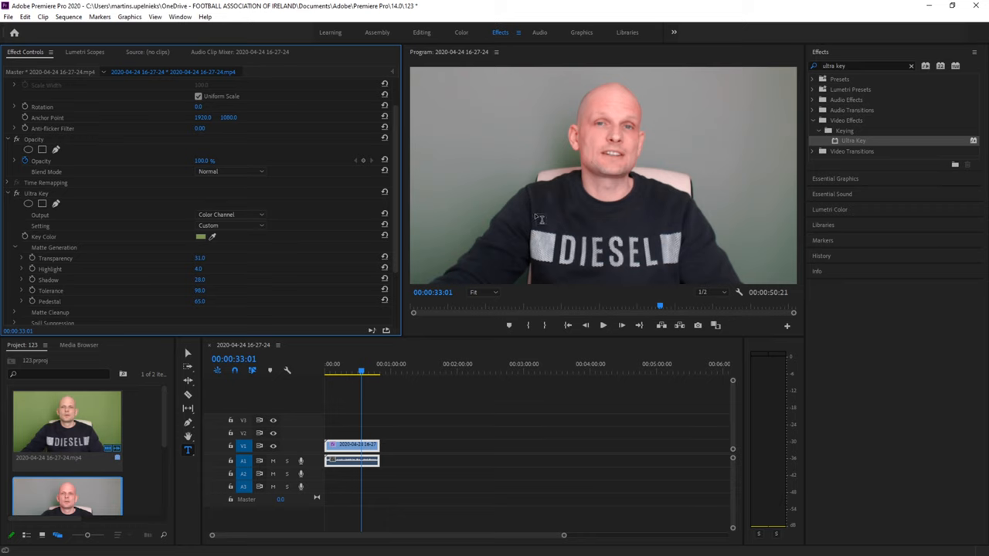
{"action": "mouse_move", "coordinate": [308, 399]}
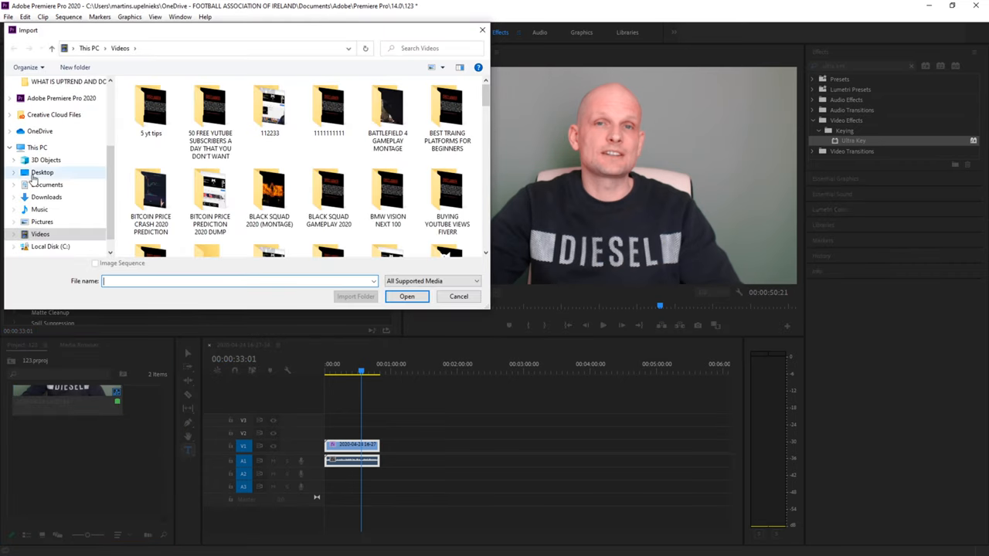
- Import the YouTube-themed subscribers image from the Downloads folder
{"action": "left_click", "coordinate": [47, 197]}
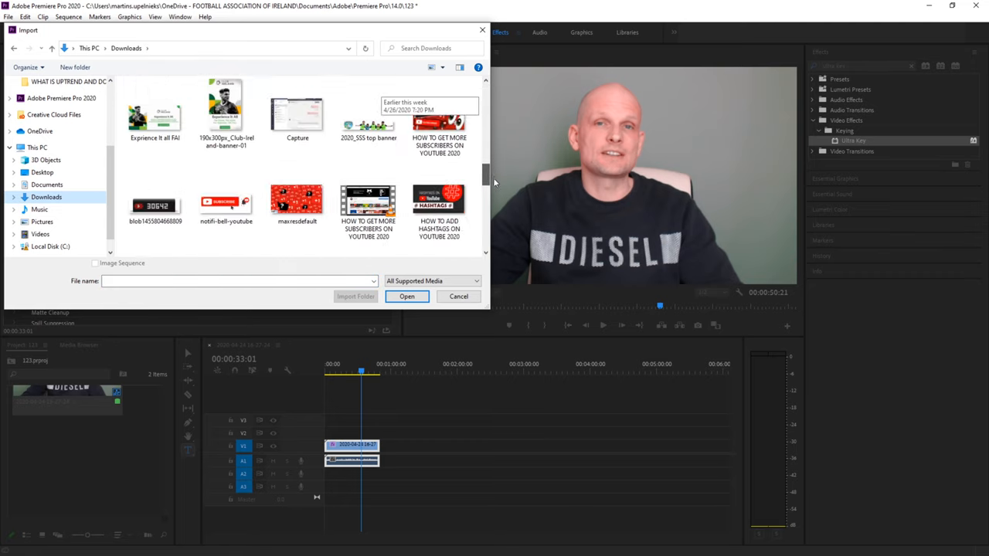
{"action": "left_click", "coordinate": [439, 120]}
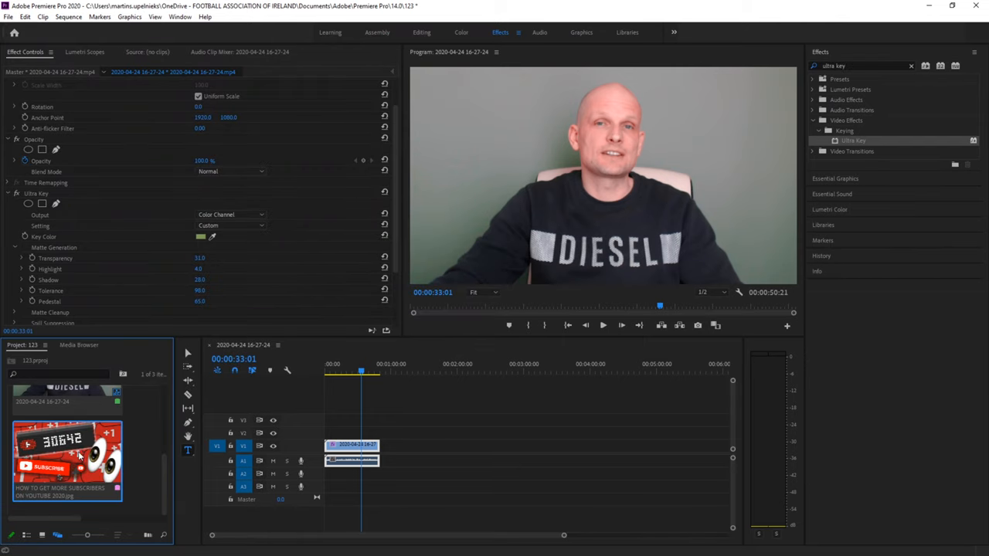
{"action": "mouse_move", "coordinate": [337, 475]}
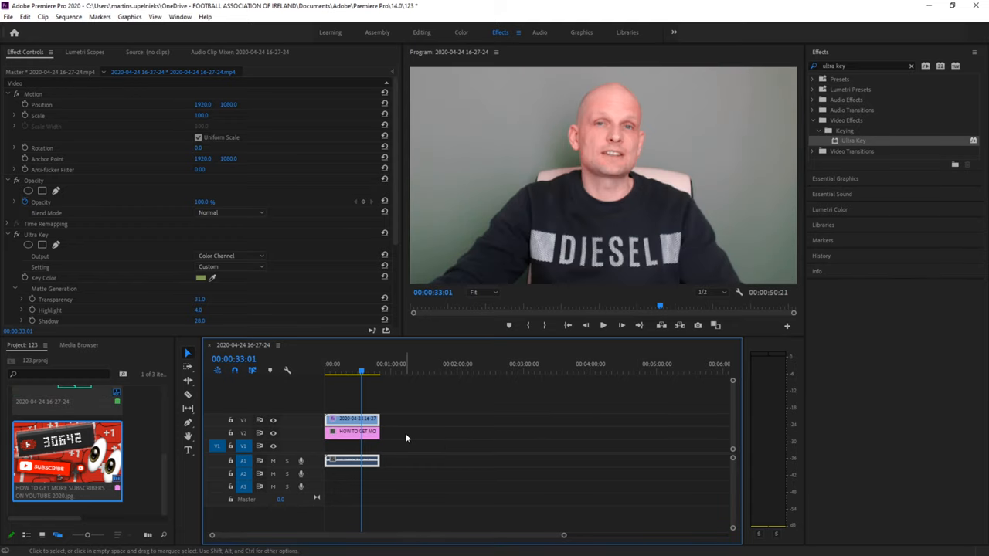
- Set Ultra Key's Output to Composite so the man appears over the YouTube image
{"action": "left_click", "coordinate": [230, 255]}
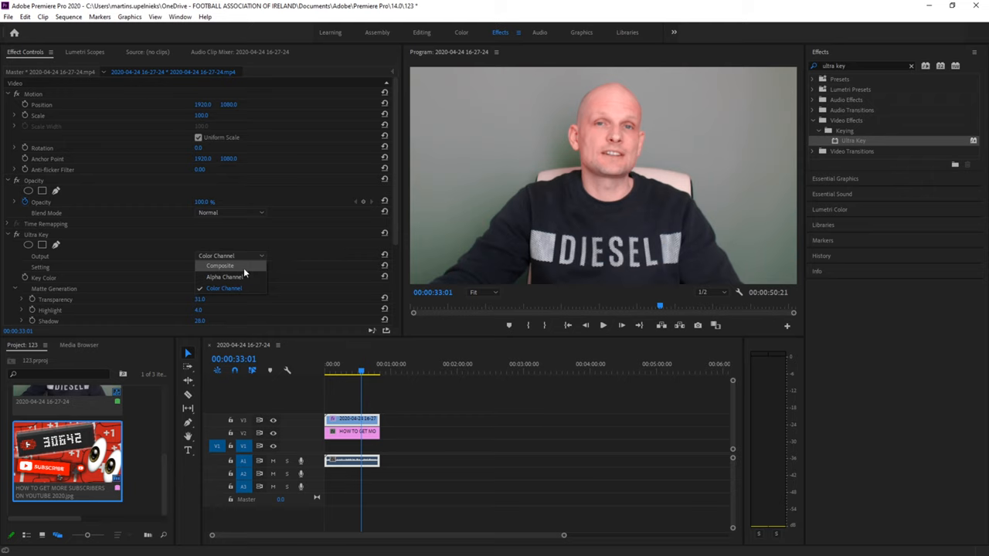
{"action": "left_click", "coordinate": [220, 266]}
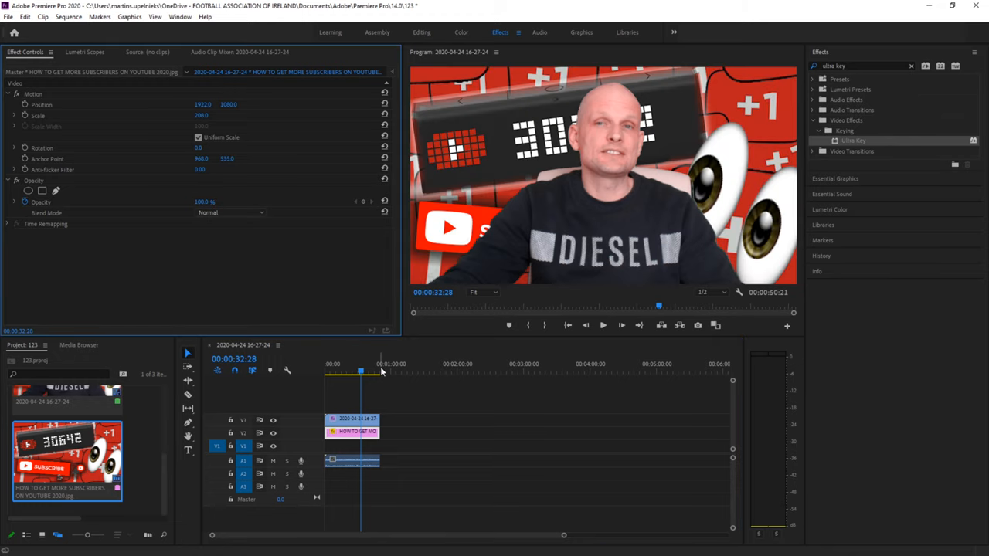
{"action": "mouse_move", "coordinate": [677, 207]}
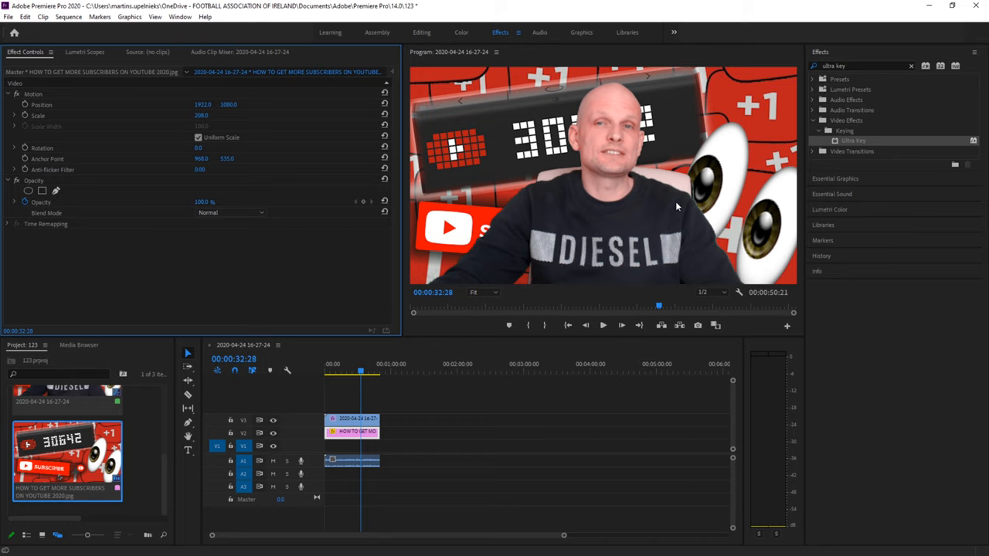